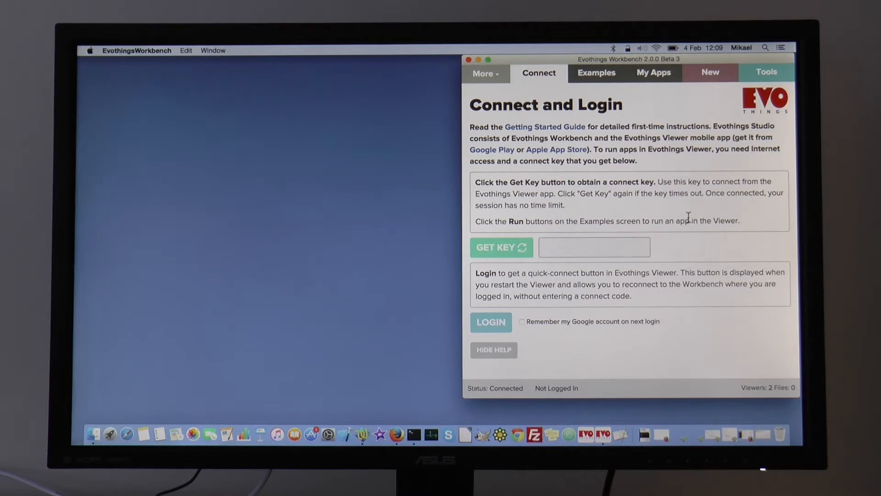
mouse_move(685, 242)
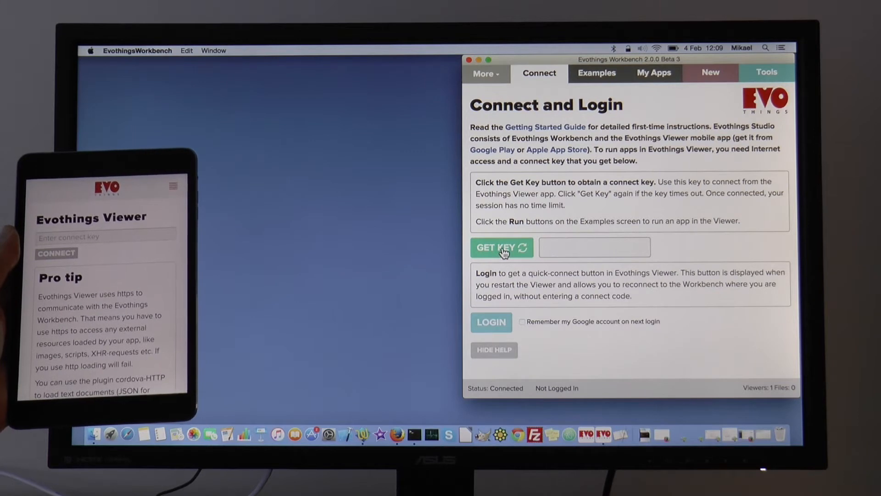
left_click(497, 247)
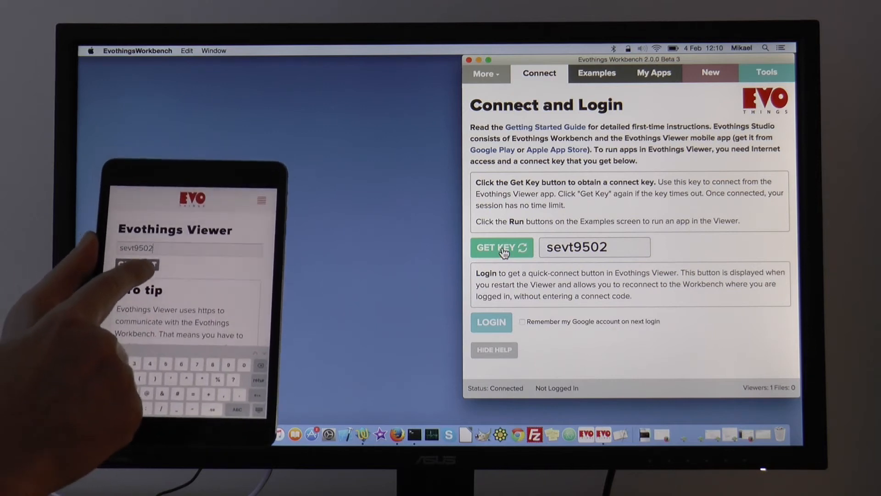
left_click(137, 264)
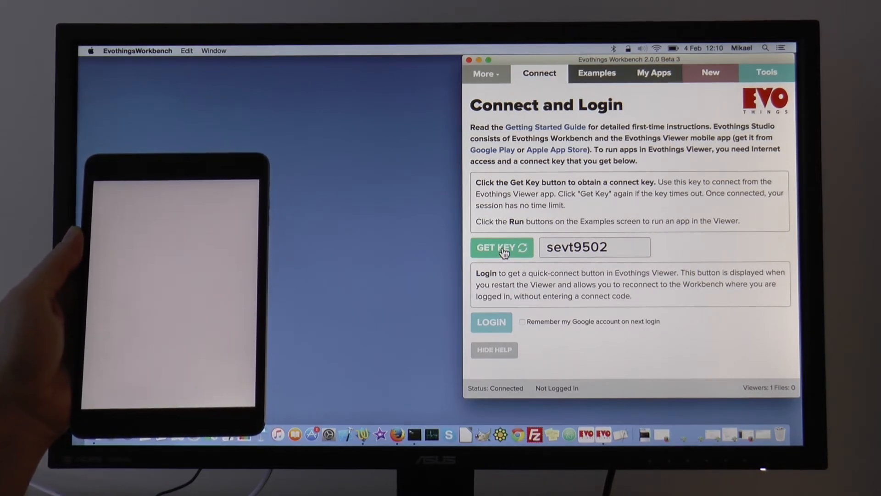
left_click(501, 248)
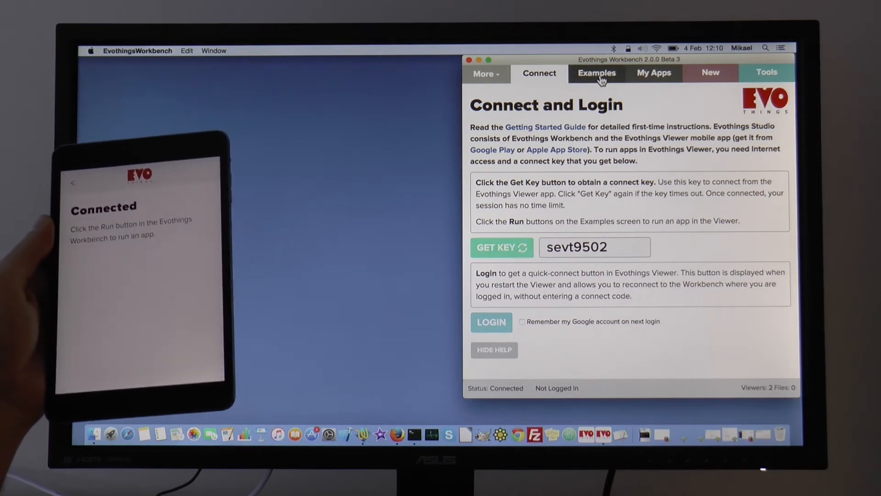
Step: Run the Hello World example from the Examples list on the tablet Viewer
left_click(596, 72)
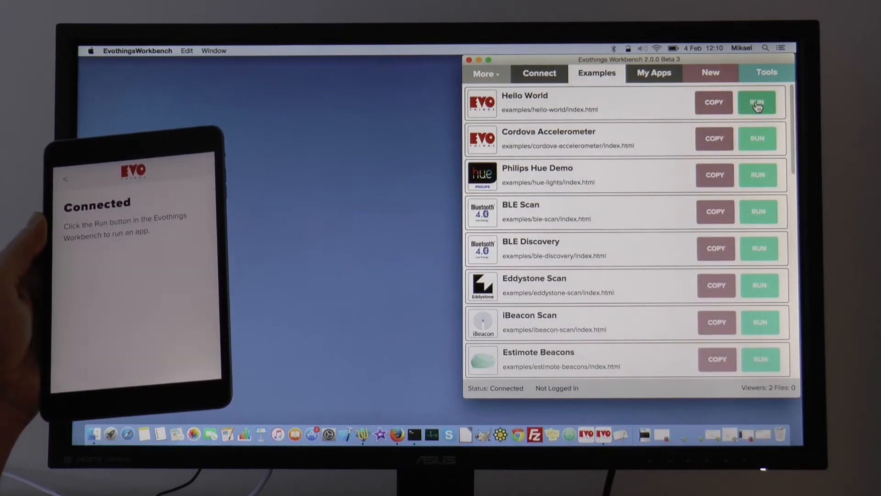
left_click(757, 103)
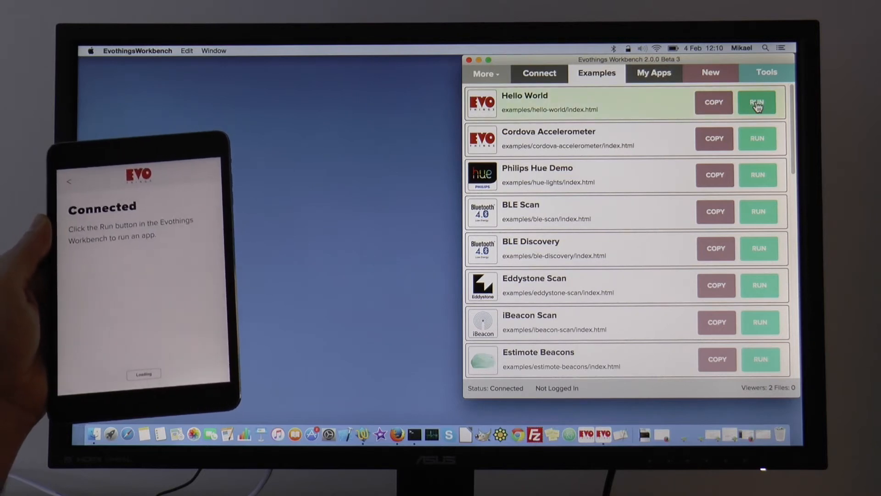
left_click(757, 103)
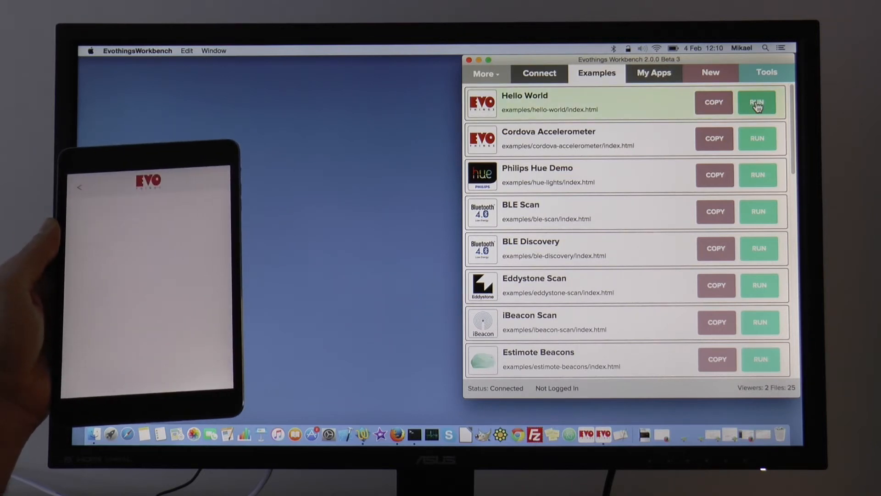
left_click(757, 102)
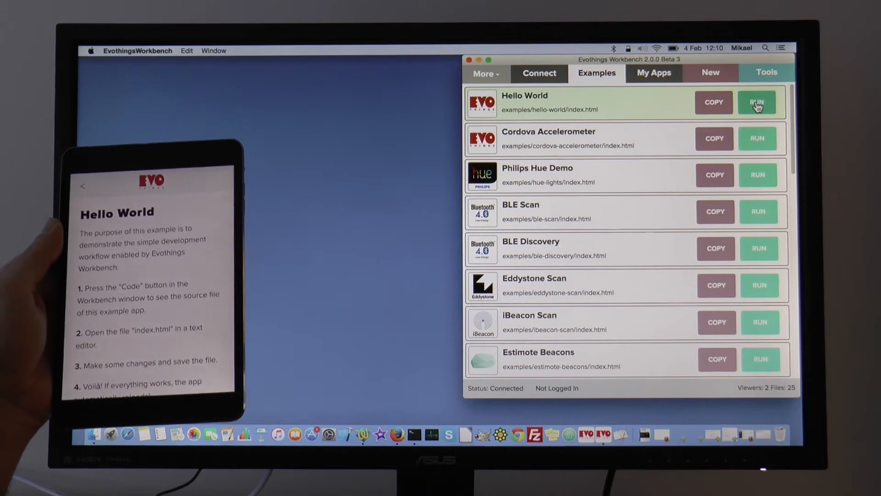
left_click(758, 103)
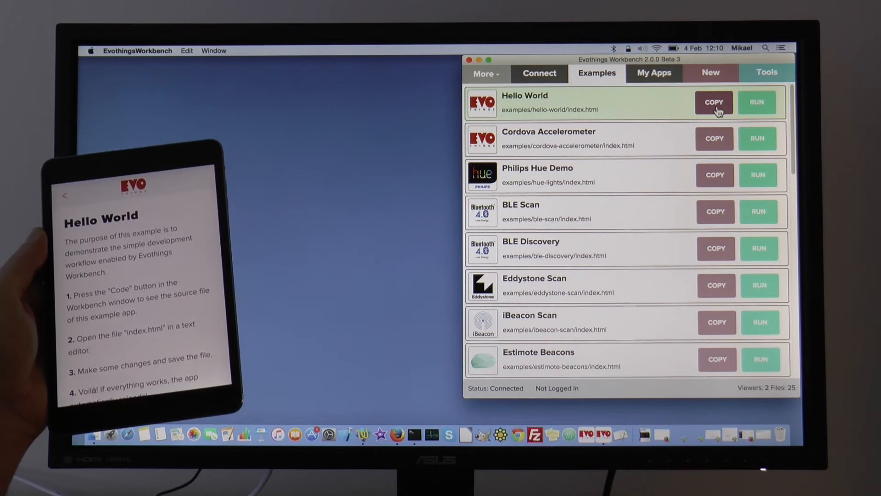
Step: Copy Hello World into My Apps and run the new copy on the tablet
left_click(713, 102)
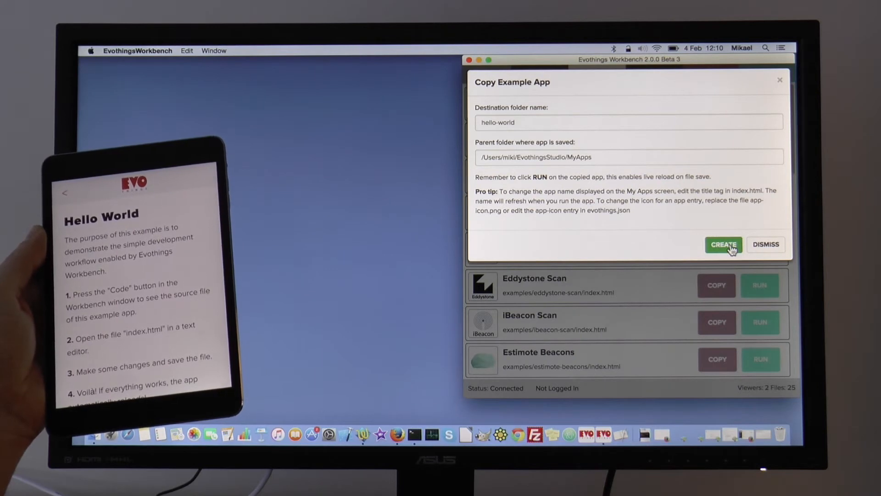
left_click(723, 245)
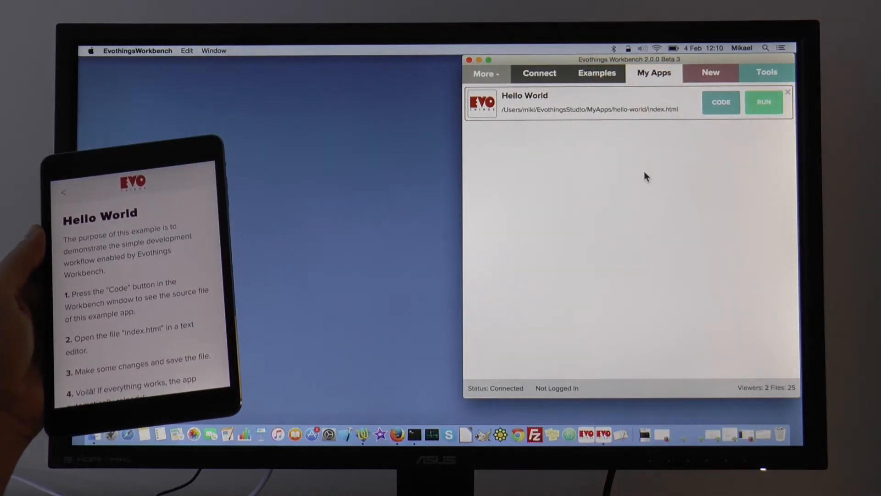
mouse_move(648, 106)
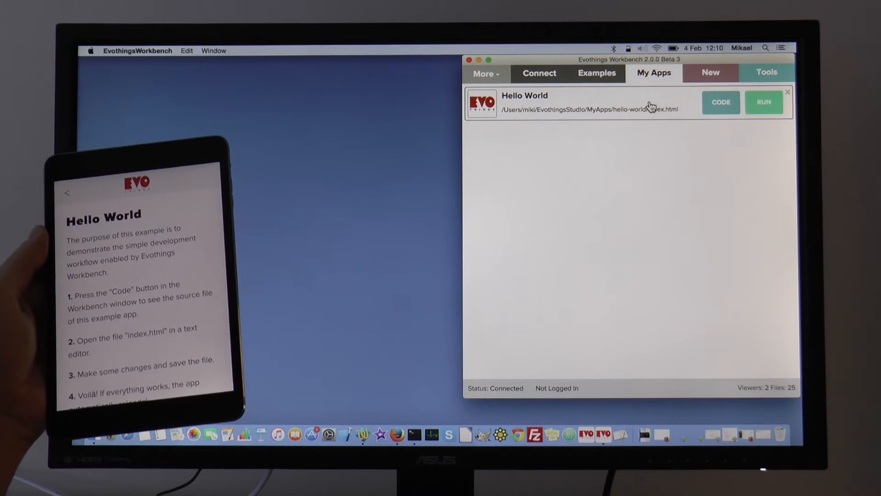
left_click(763, 103)
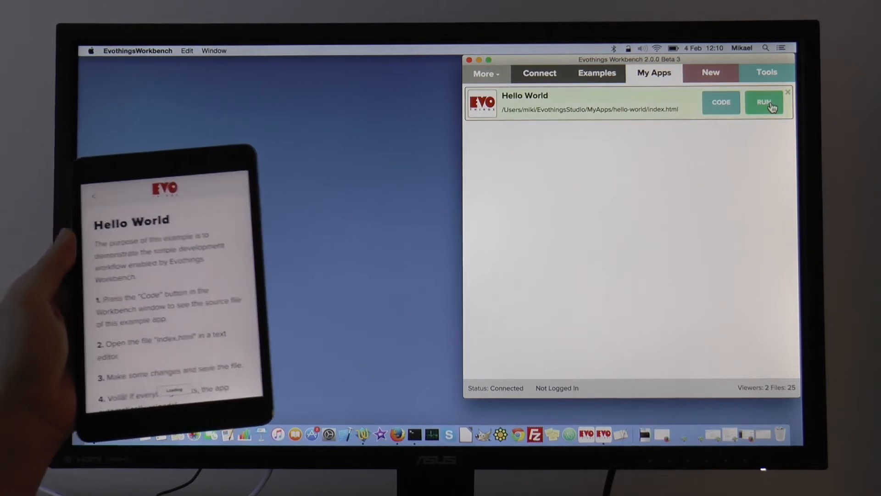
left_click(764, 102)
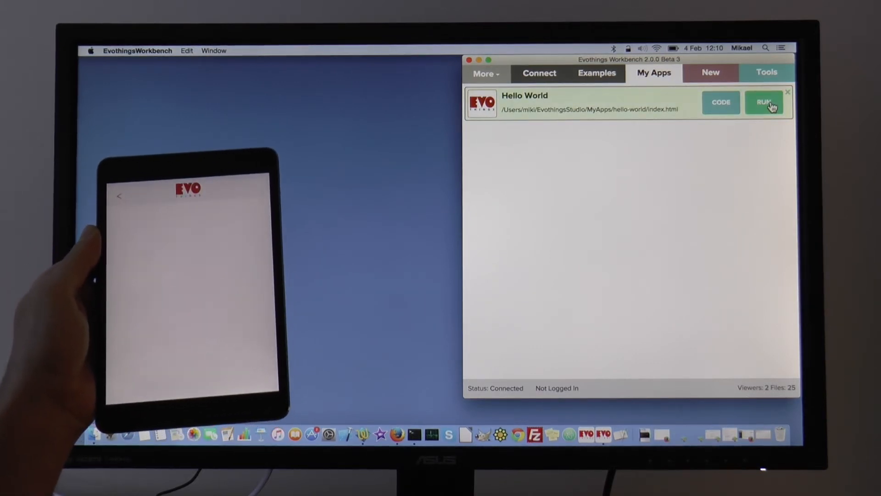
left_click(764, 103)
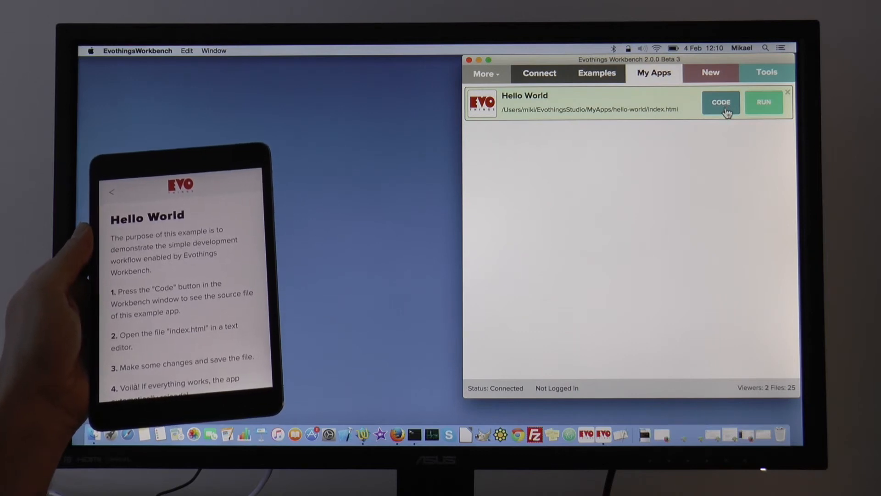
Step: Reveal the copied app's folder and open its index.html in TextWrangler
left_click(720, 102)
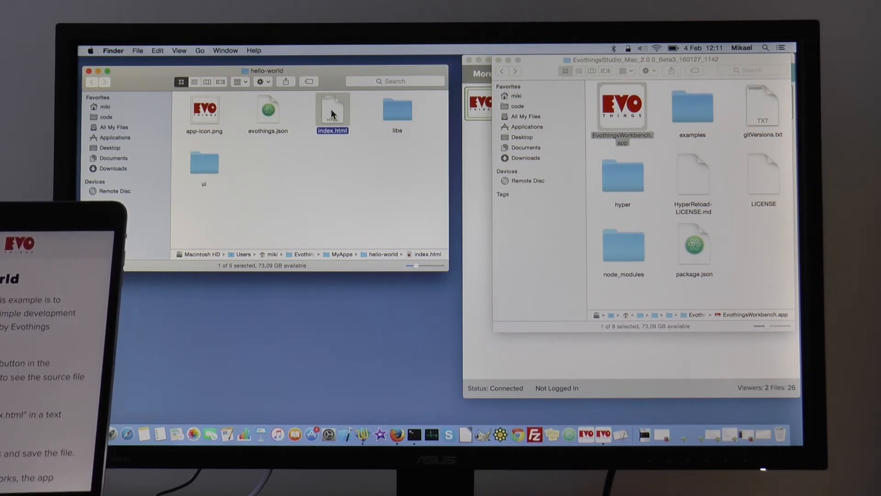
right_click(332, 109)
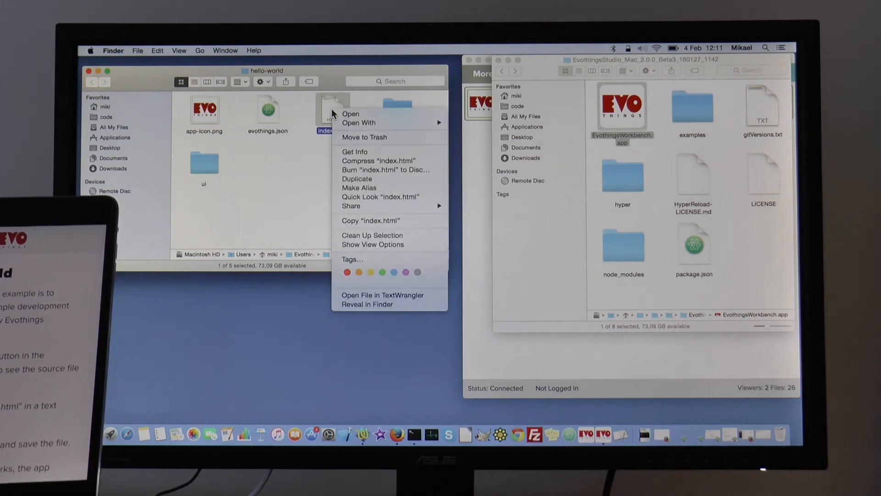
left_click(382, 295)
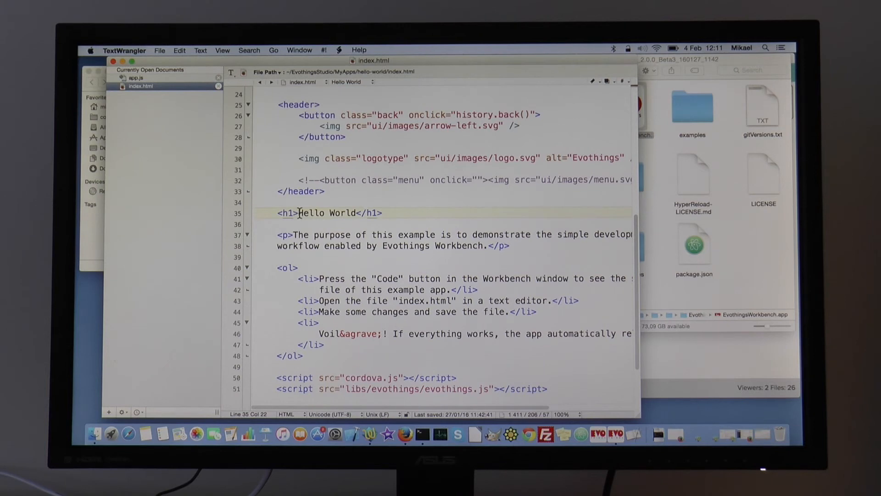
Step: Replace 'World' in the <h1> heading with 'My App', making it 'Hello My App'
double_click(341, 213)
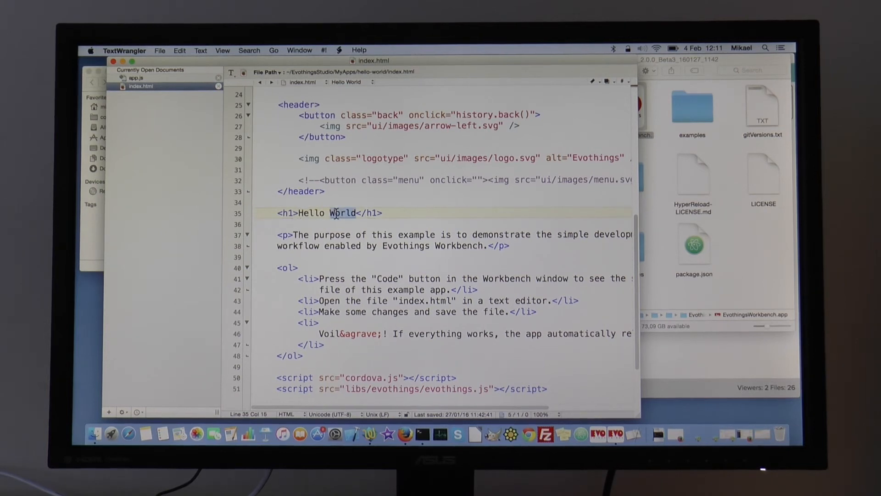
double_click(342, 212)
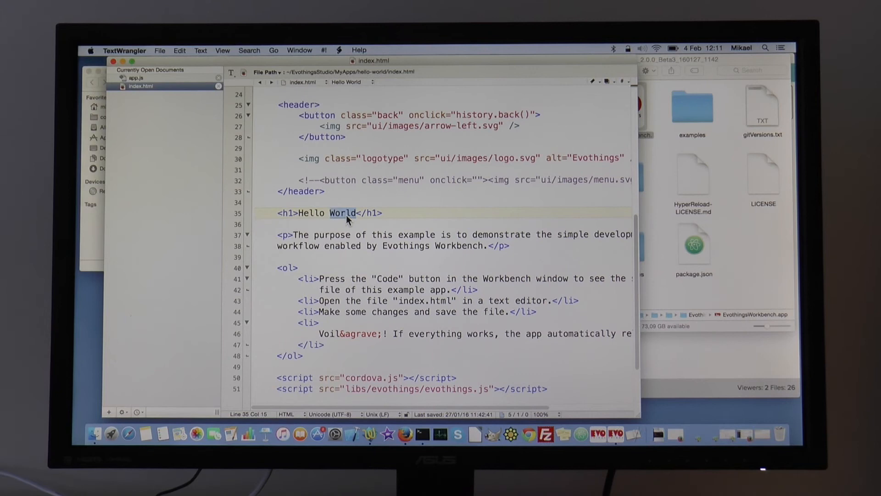
type("My App")
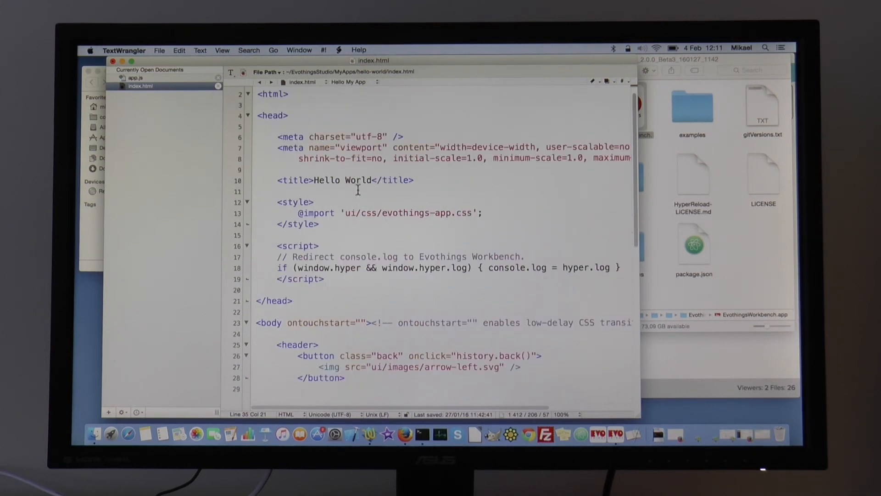
Step: Select the word 'World' in the <title> line 'Hello World'
double_click(358, 180)
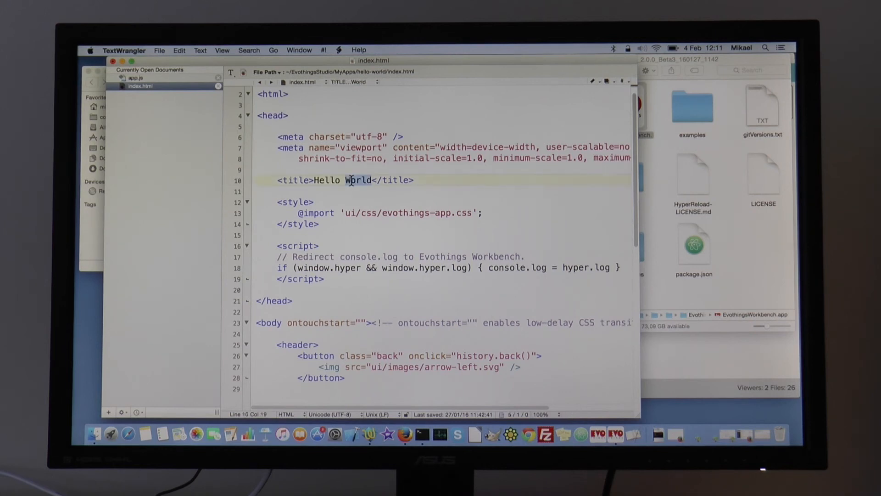